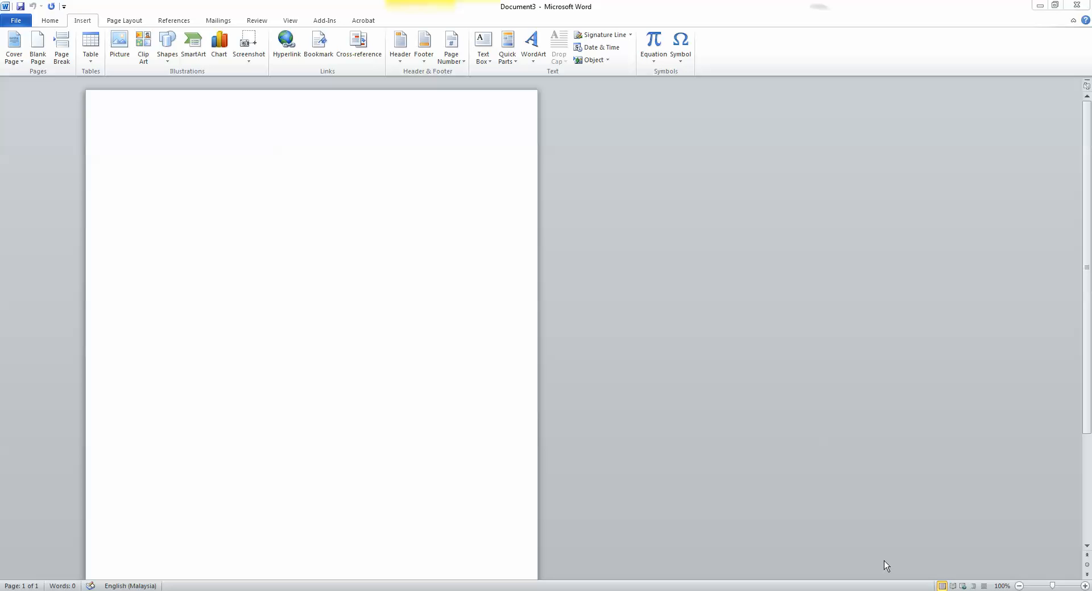
mouse_move(432, 121)
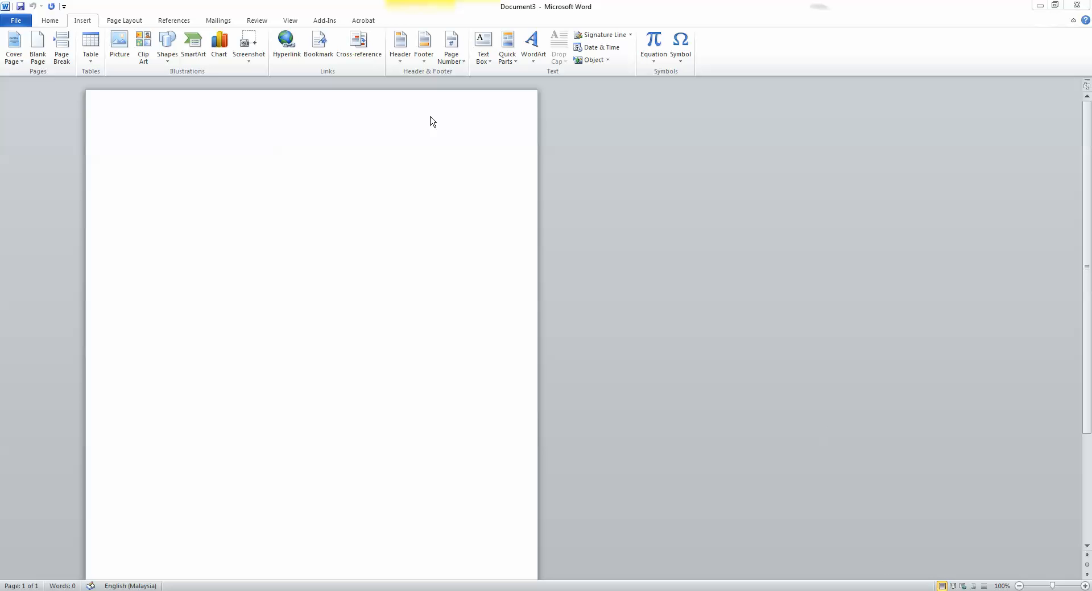
mouse_move(94, 45)
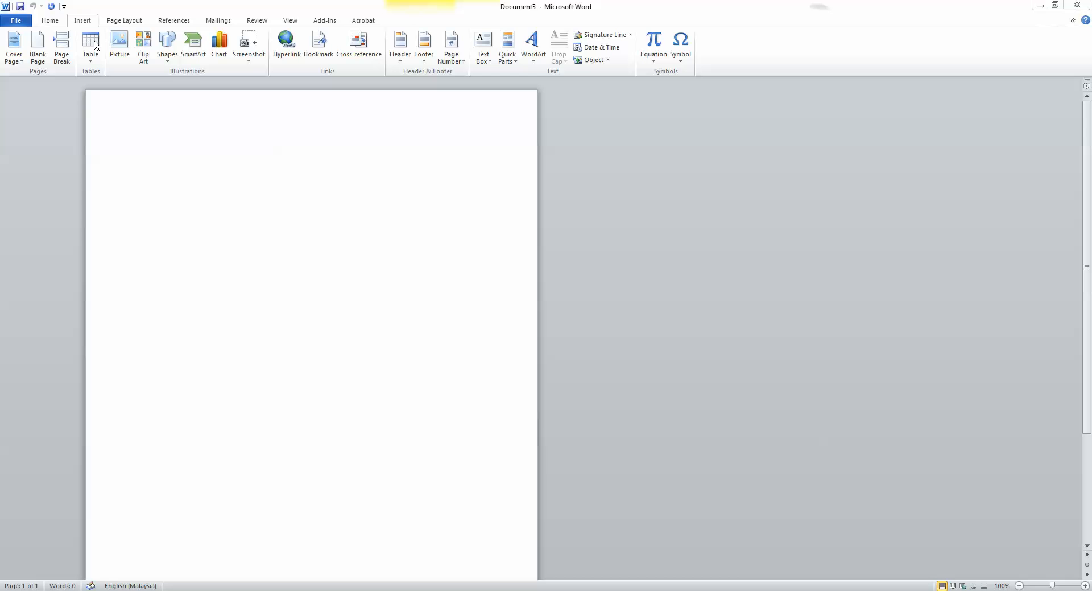
mouse_move(90, 46)
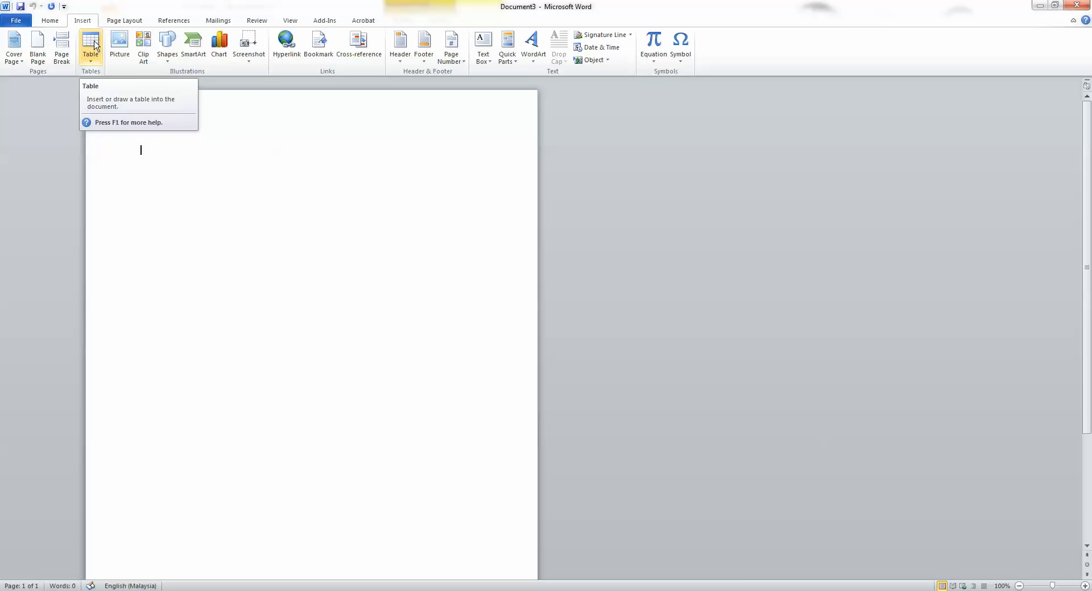
Insert an empty 2-column, 4-row table from the Table dropdown grid
click(90, 45)
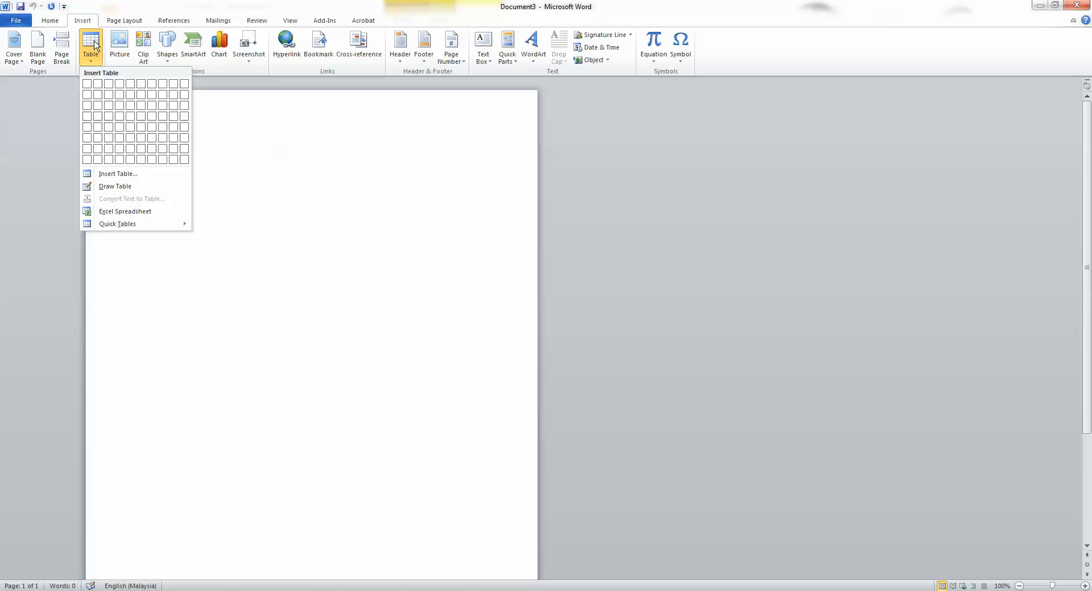
mouse_move(87, 116)
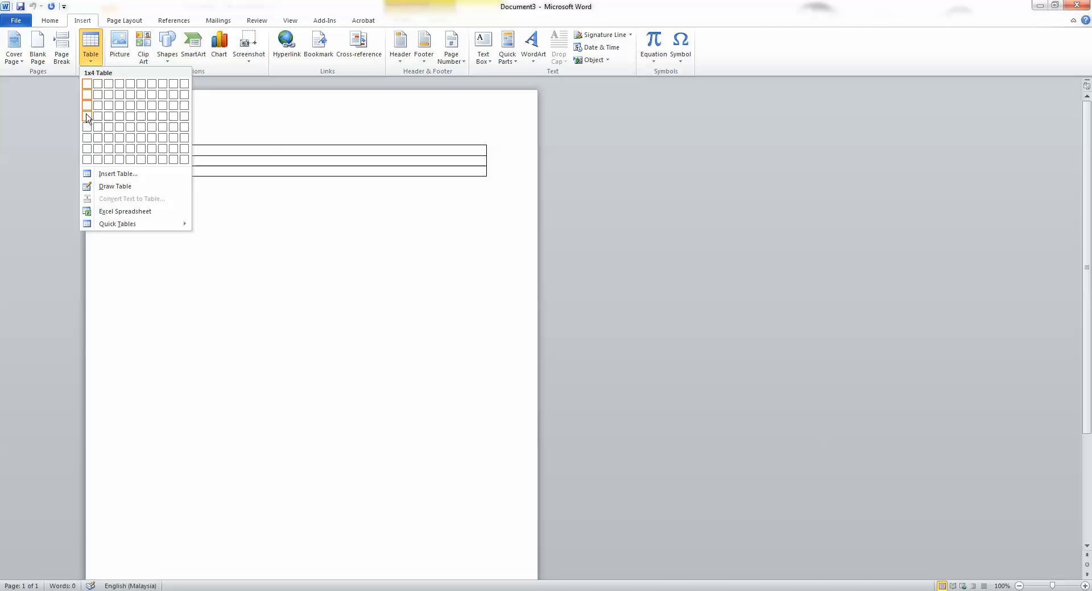
mouse_move(97, 116)
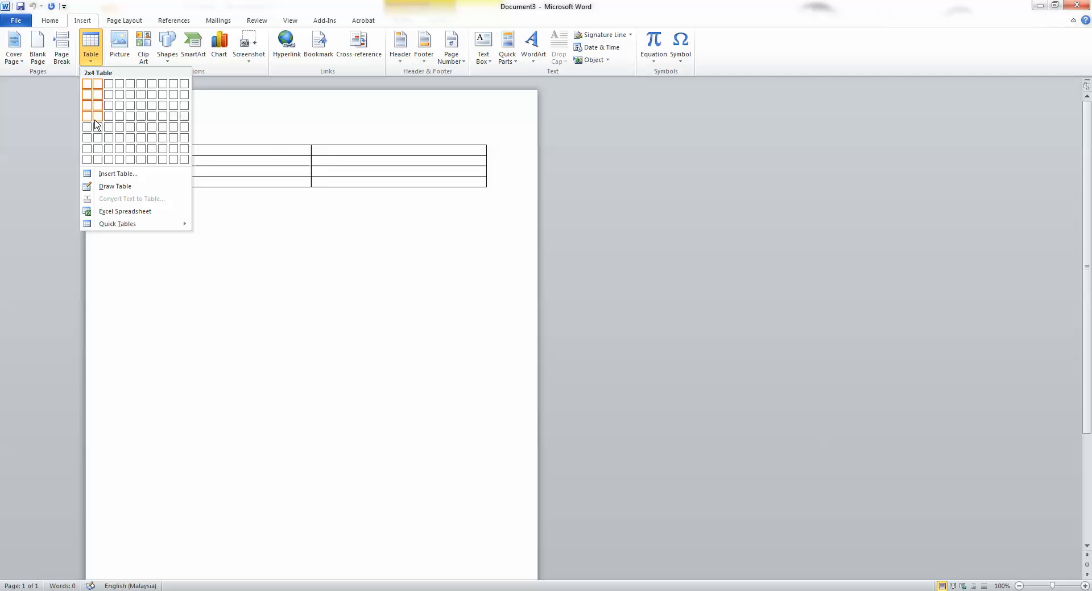
click(97, 116)
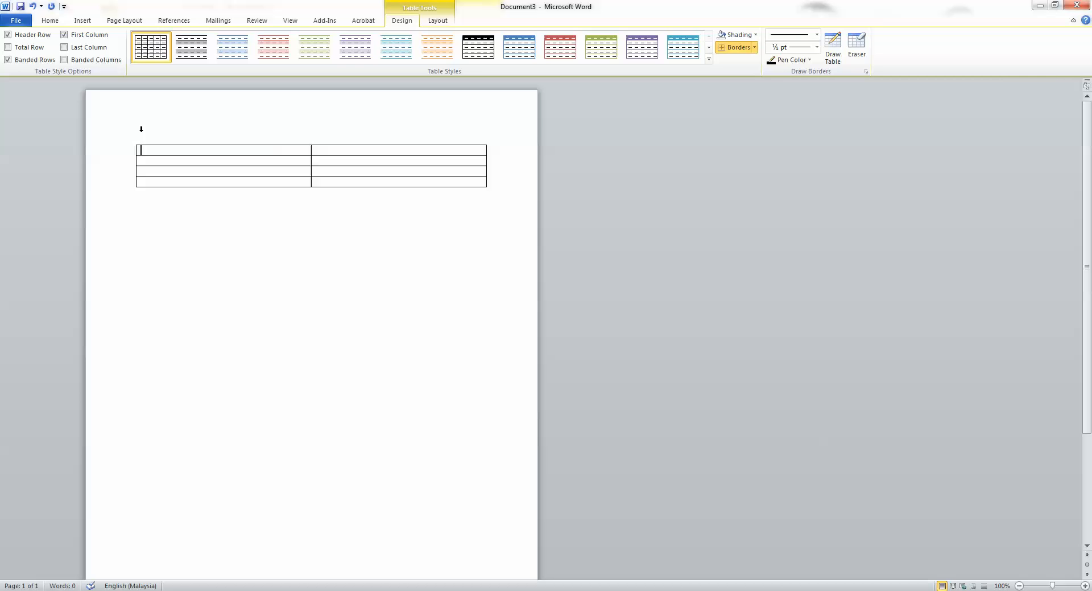
Select the whole table and apply Distribute Columns Evenly
click(49, 20)
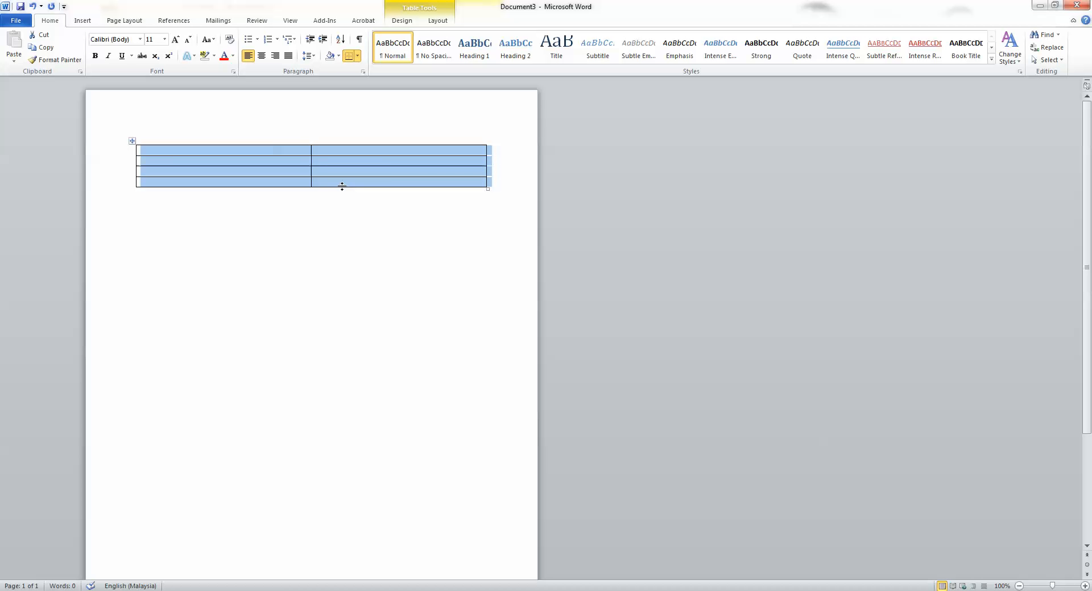
right_click(341, 174)
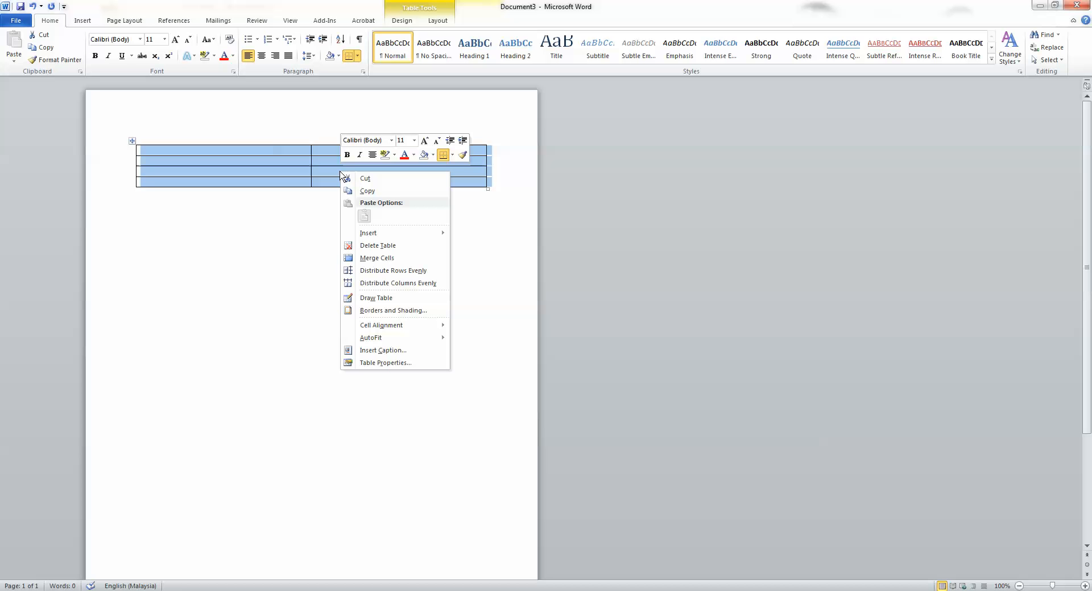
mouse_move(376, 257)
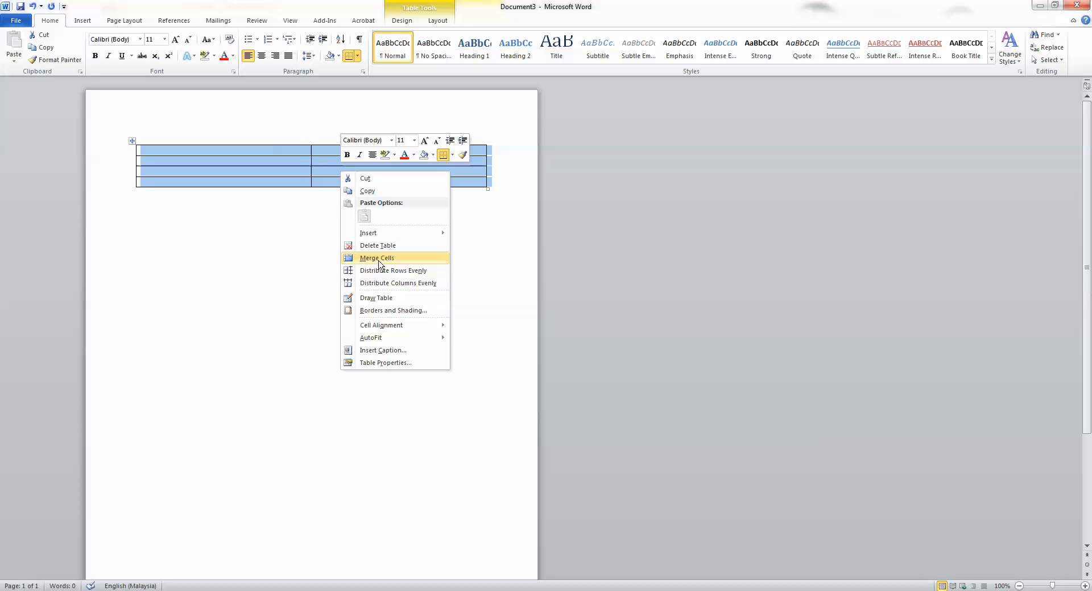
mouse_move(387, 282)
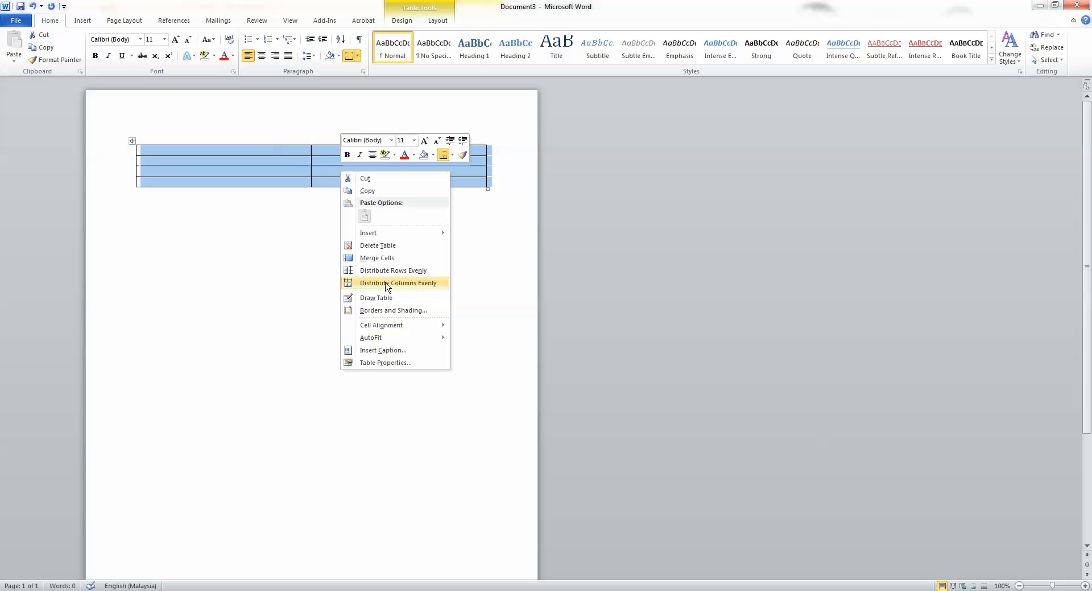
click(398, 282)
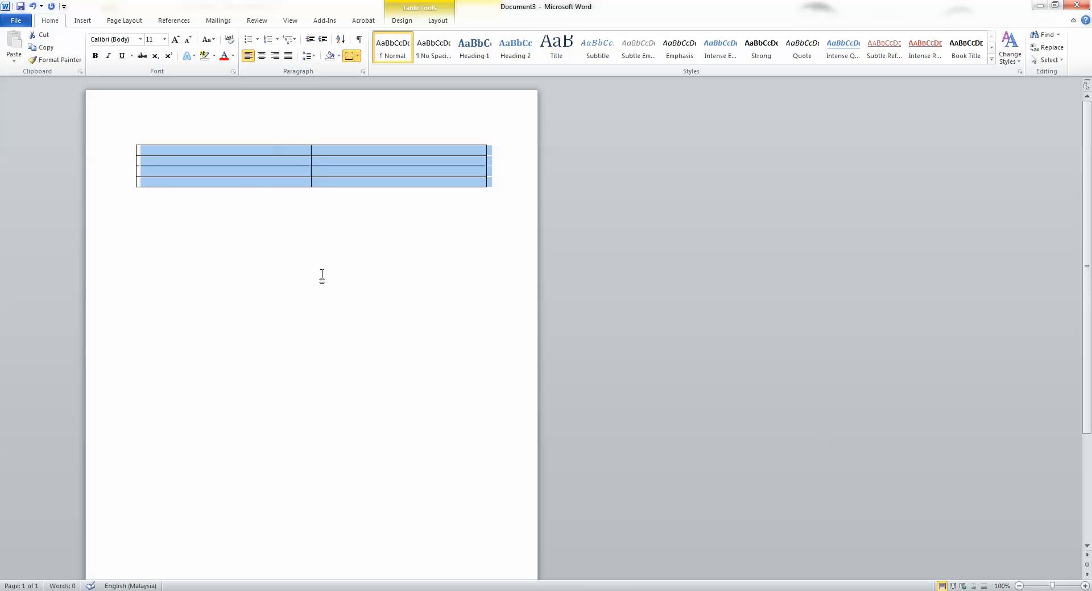
mouse_move(306, 208)
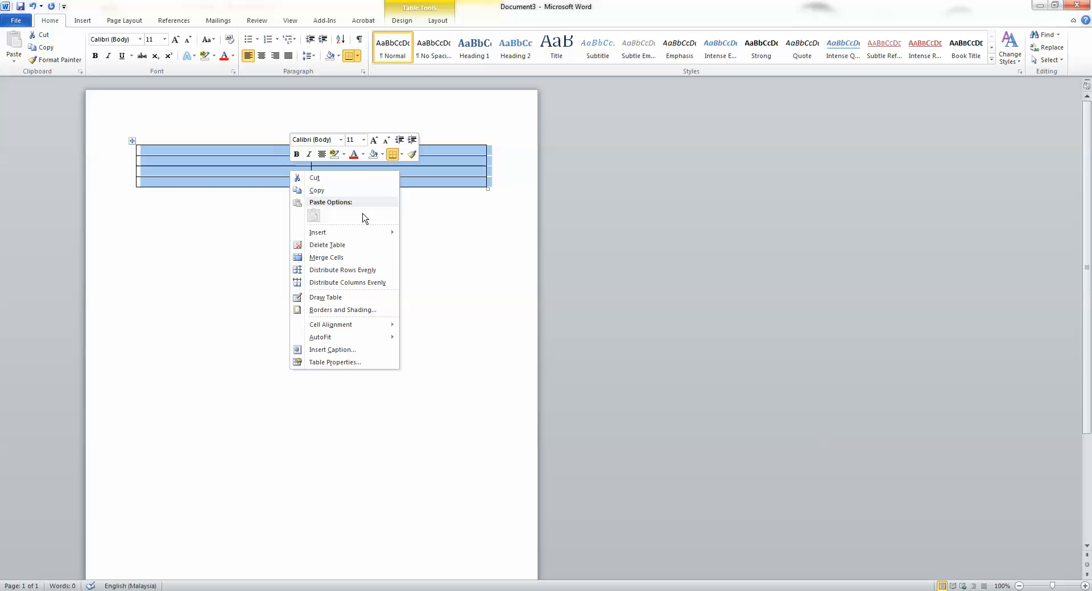
mouse_move(320, 337)
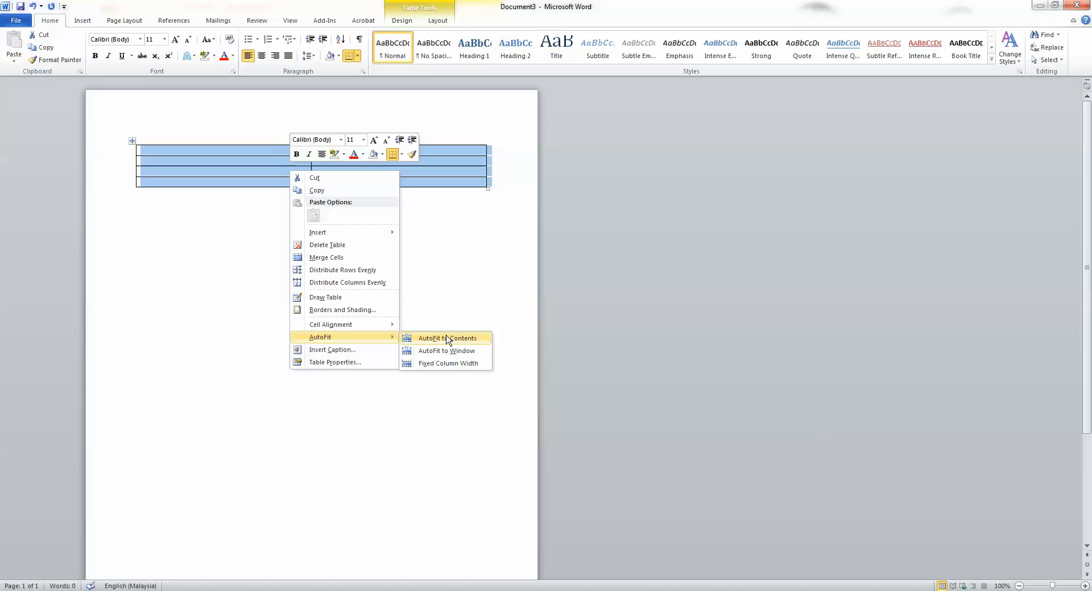
click(441, 338)
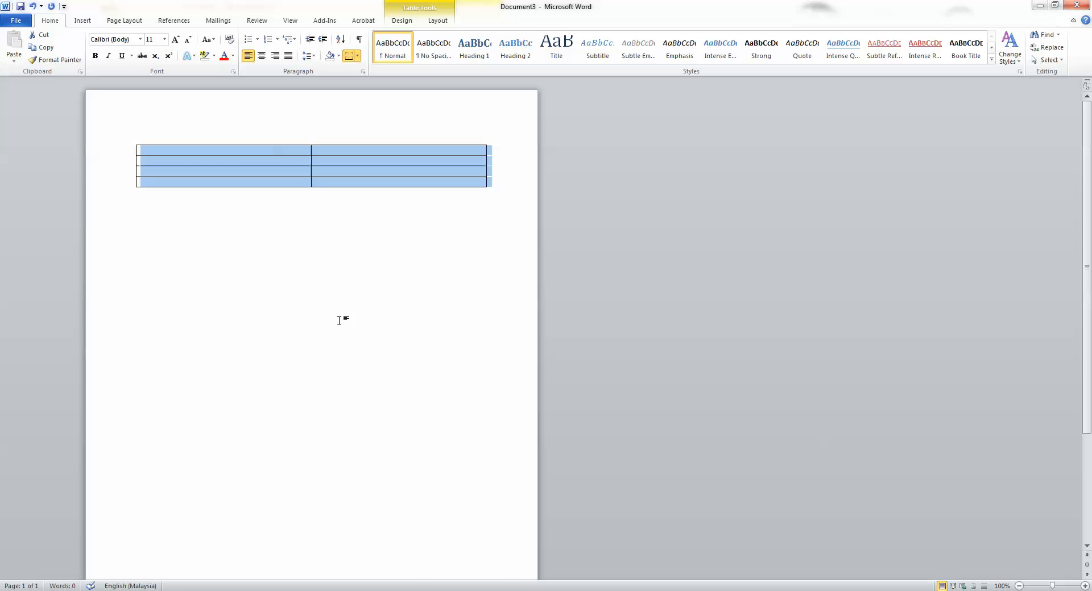
mouse_move(374, 211)
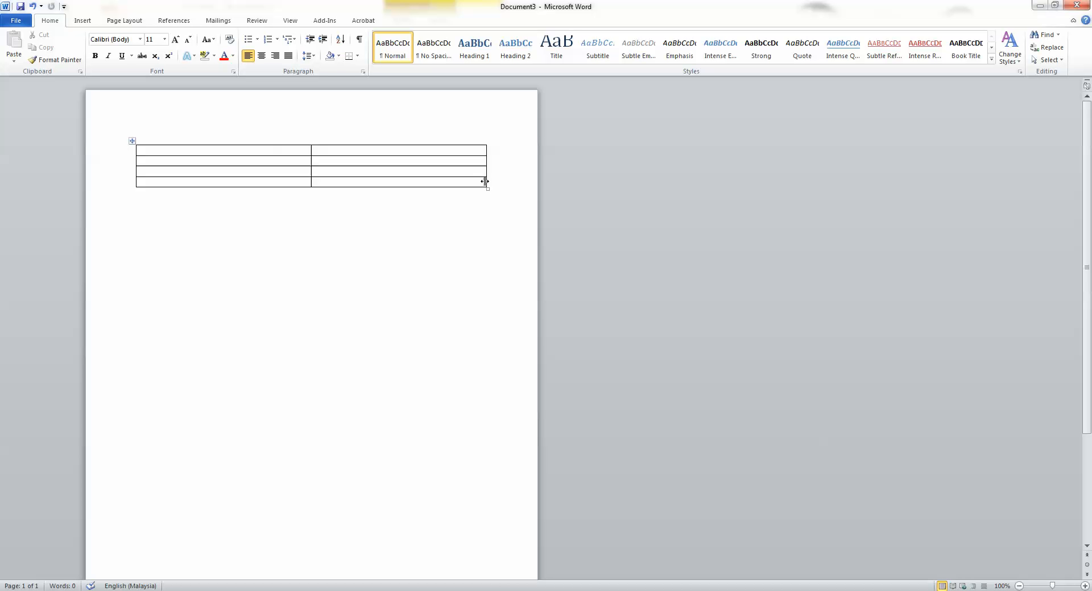
Drag the table's bottom-right handle to widen it toward the page edges
click(142, 193)
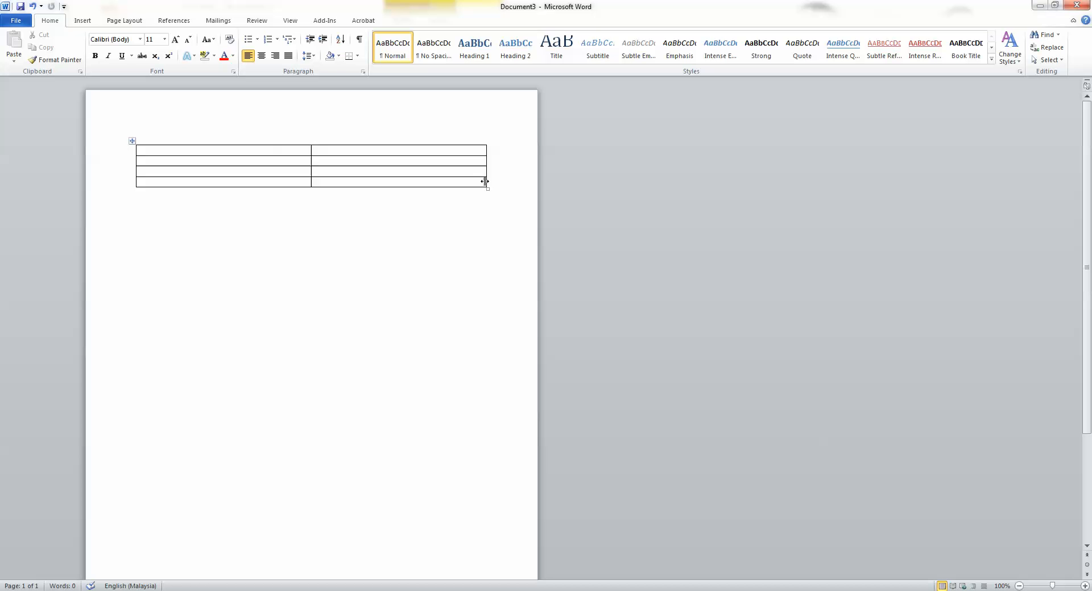
click(141, 193)
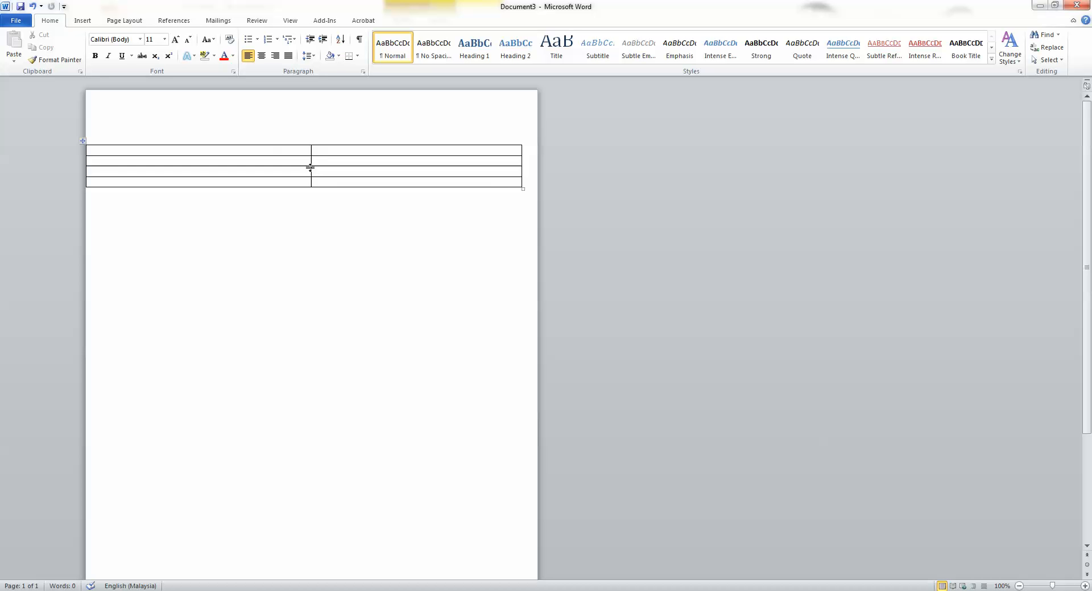
Drag the column divider left so the first column narrows and the second widens
click(140, 194)
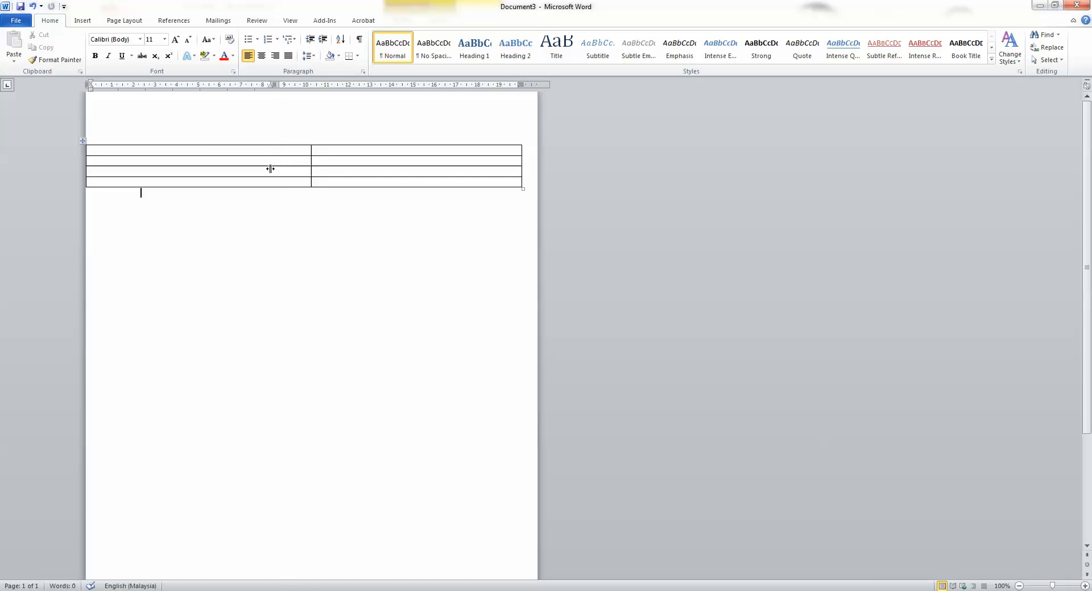
drag(301, 168, 201, 169)
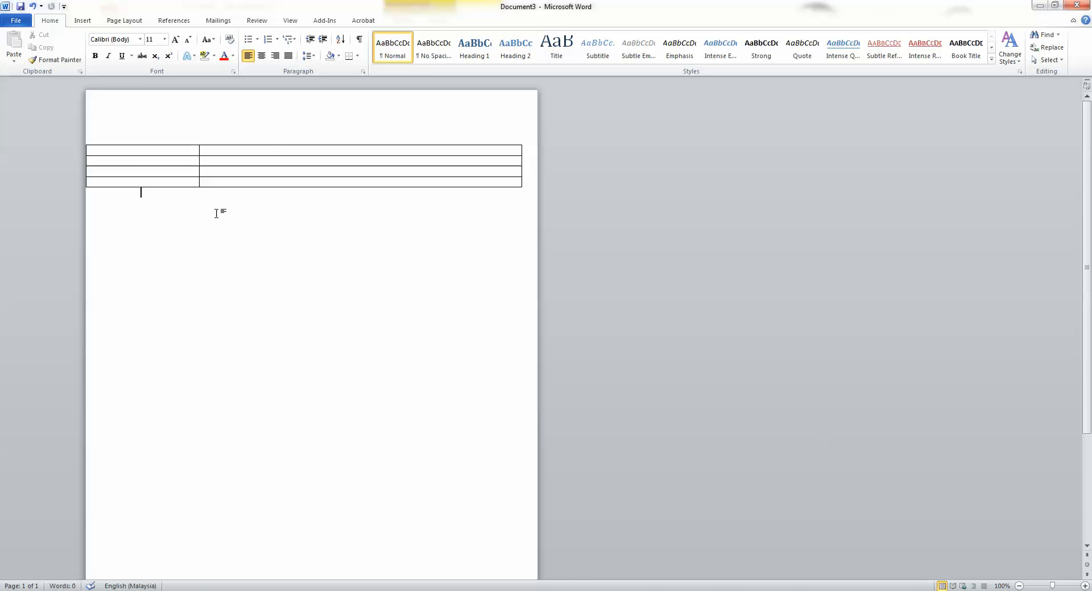
mouse_move(220, 196)
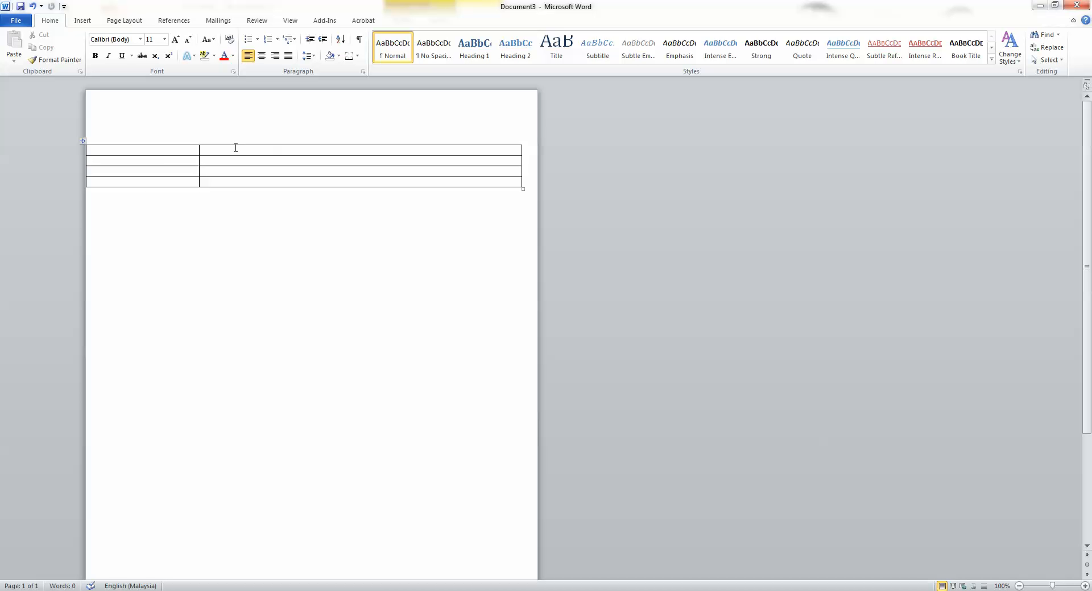
Insert the Chrysanthemum sample picture into the top-right table cell
click(237, 151)
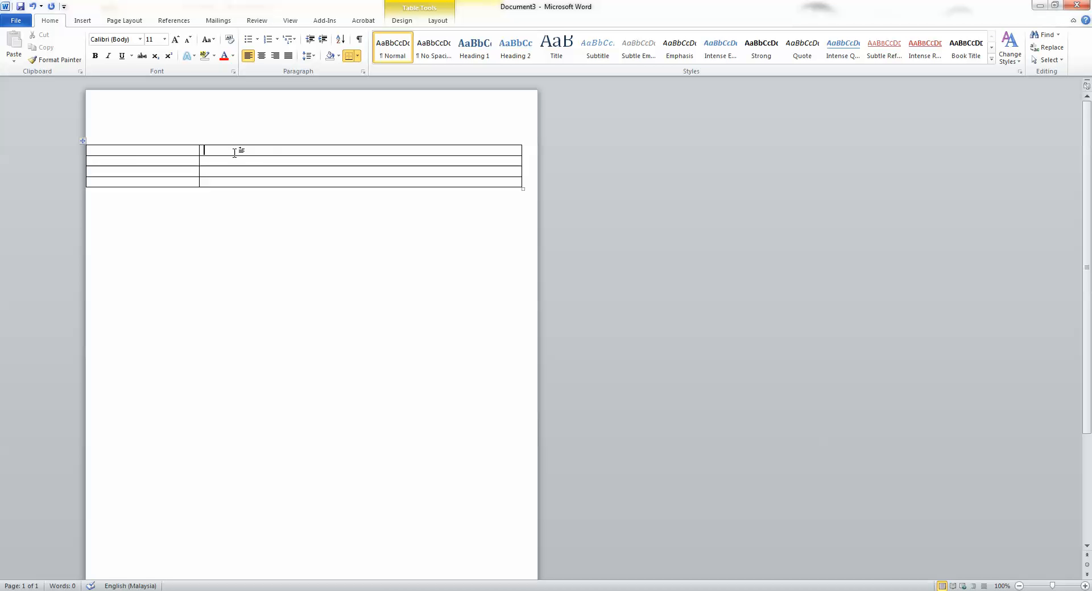
click(82, 20)
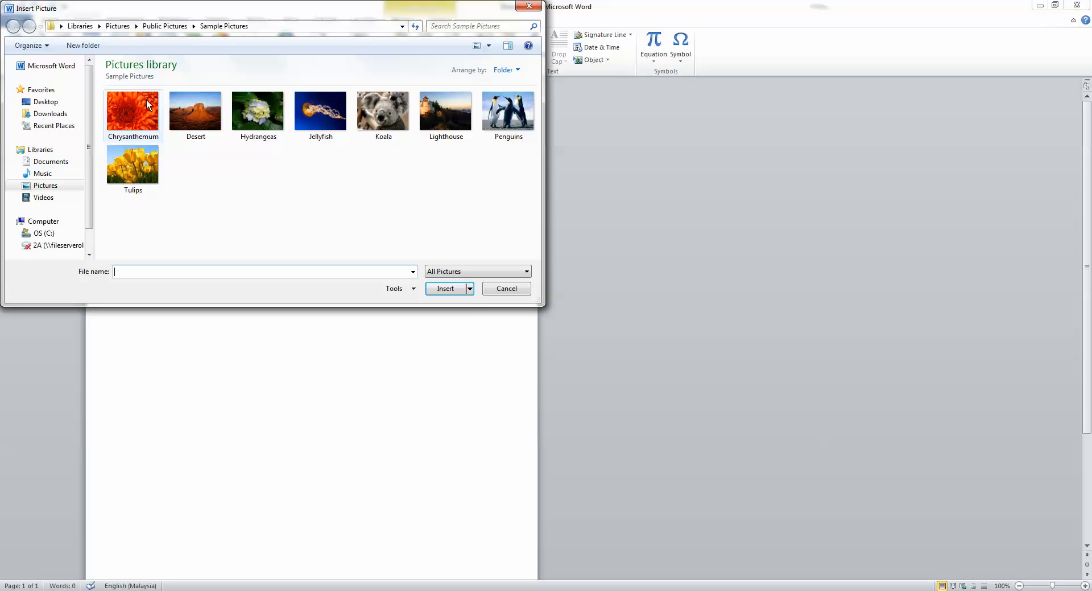
mouse_move(133, 110)
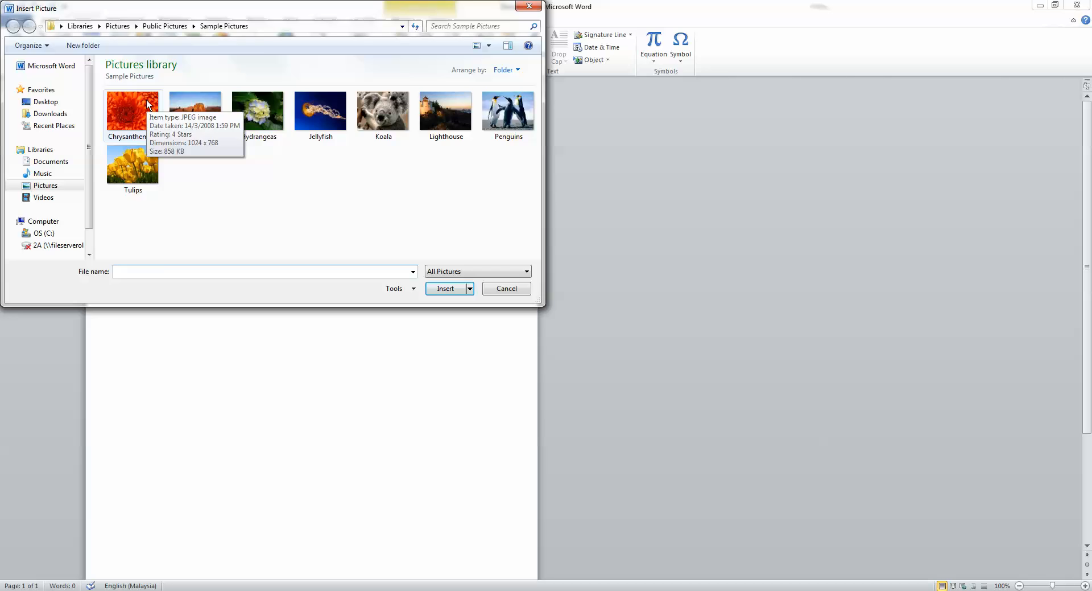
click(446, 288)
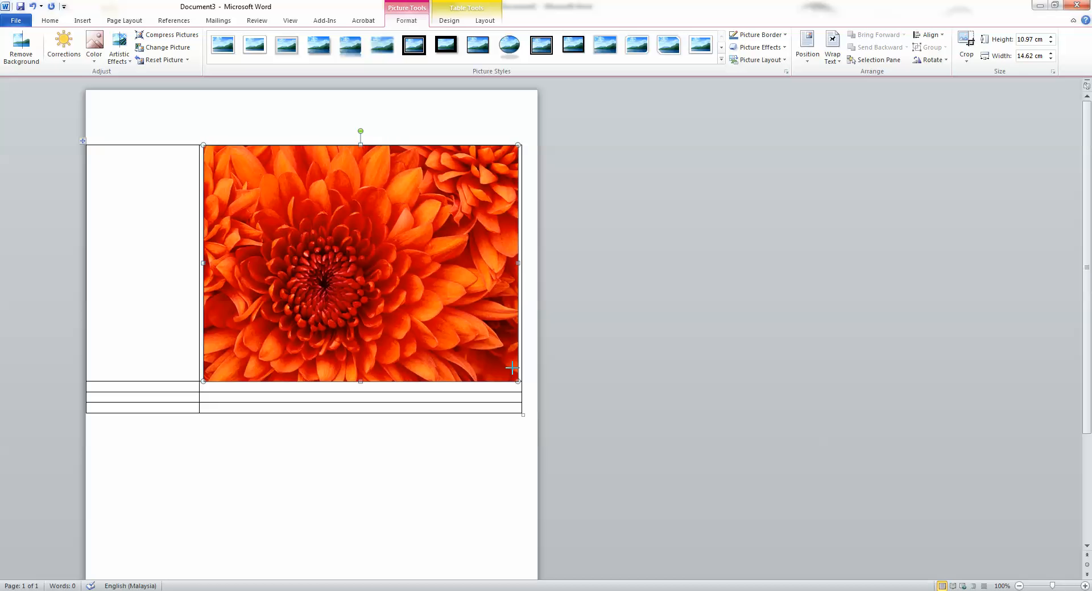
Shrink the chrysanthemum photo, then stretch it to span the right cell's width
drag(512, 367, 387, 279)
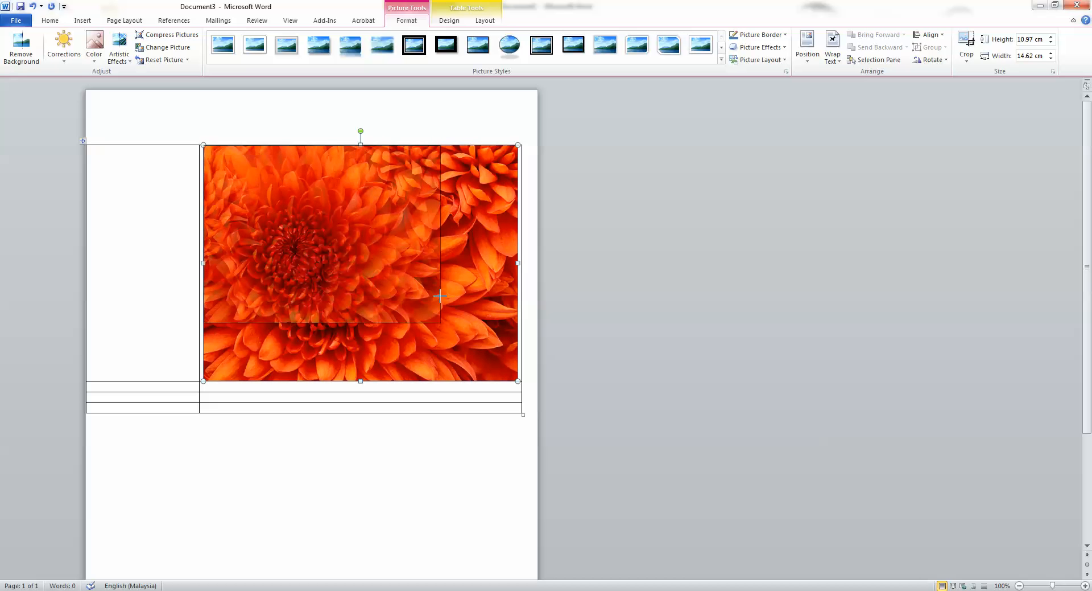
drag(519, 382, 441, 322)
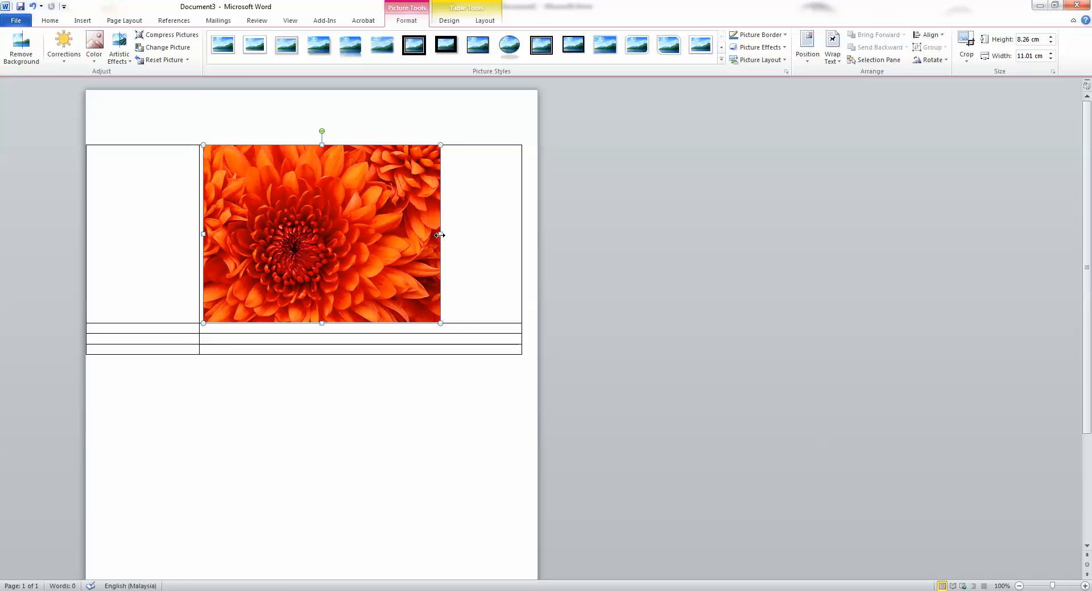
drag(440, 235, 524, 231)
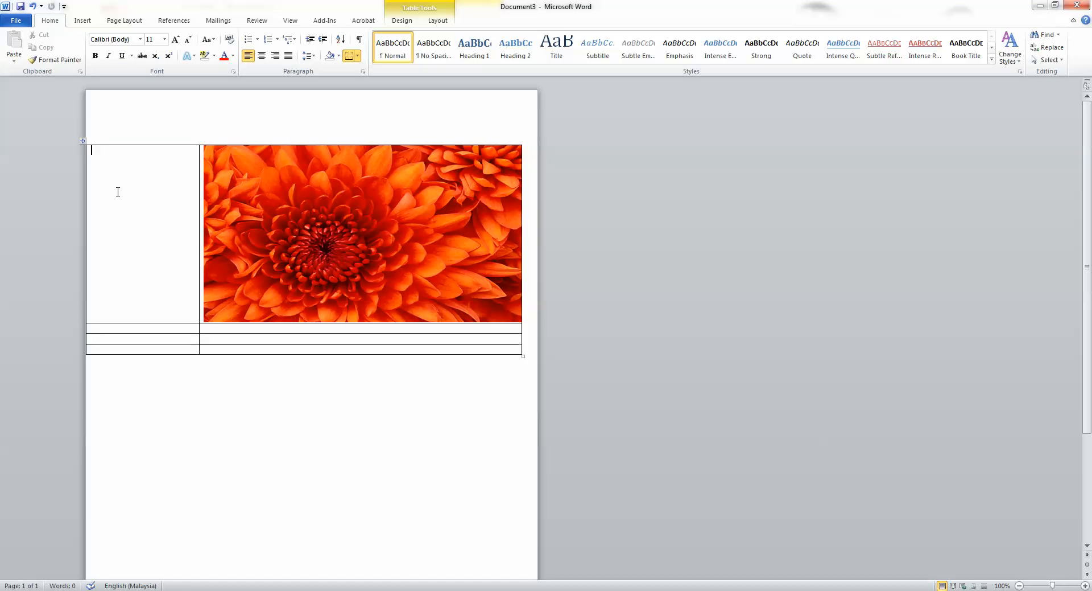
Type 'My Flower' in the top-left cell beside the photo
text(My Flower)
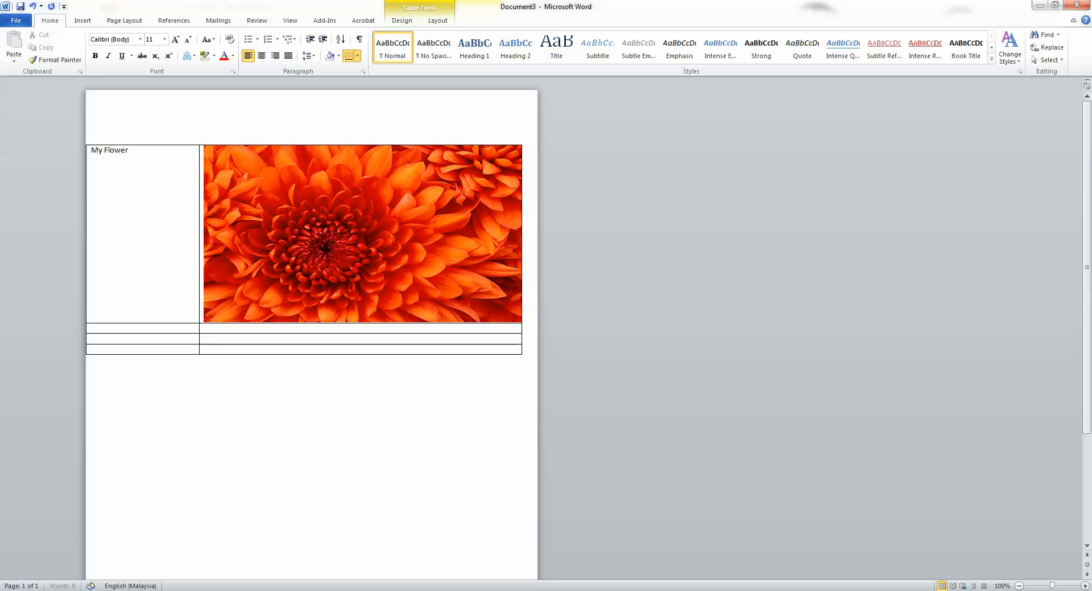